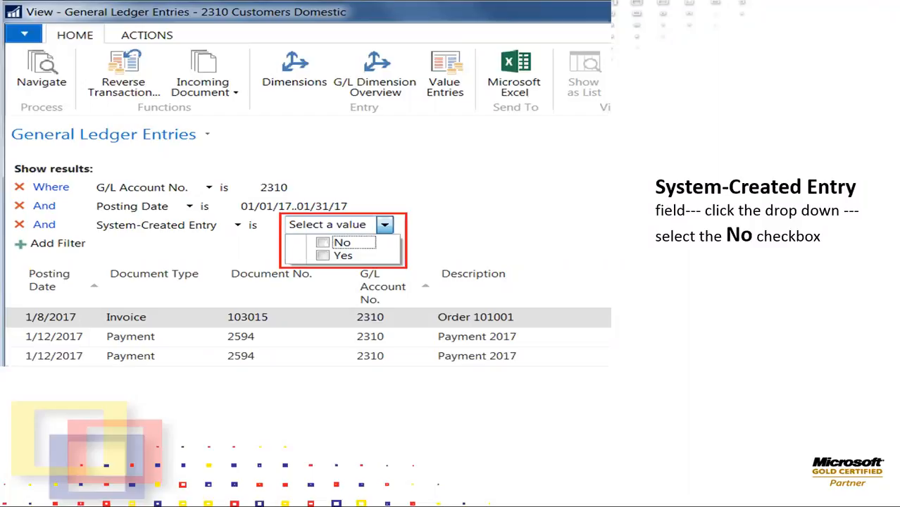
Step: Add a System-Created Entry = No filter to account 2310's January 2017 entries
click(322, 242)
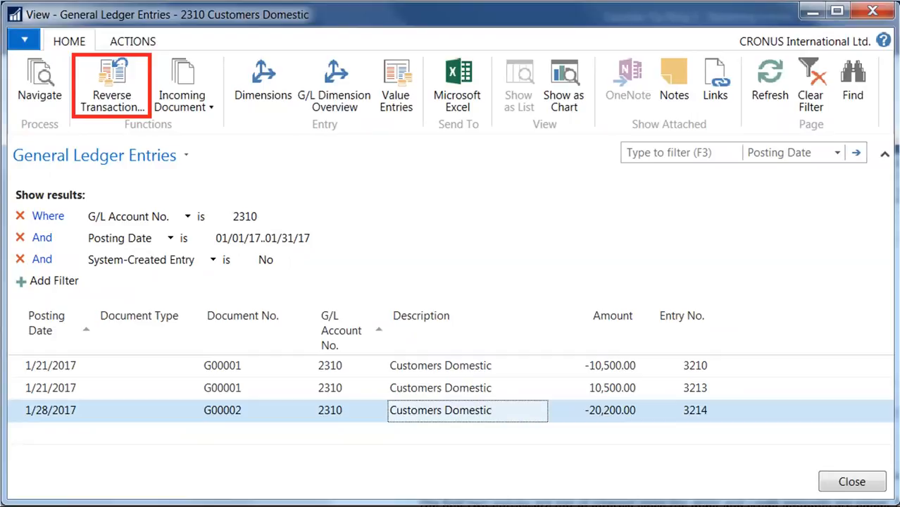
Step: Run Reverse Transaction on the 1/28/2017 G00002 entry to list transaction 330's entries
click(111, 84)
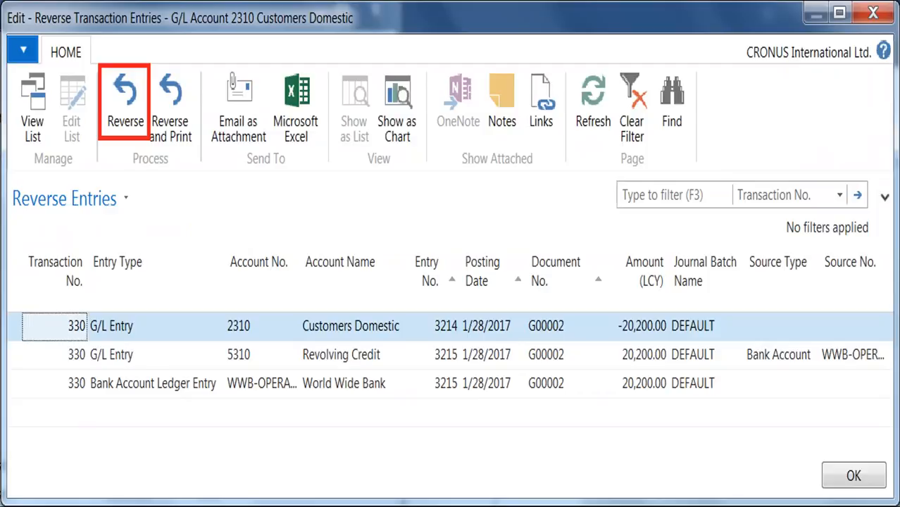
Step: Choose Reverse for the three transaction 330 entries
click(125, 102)
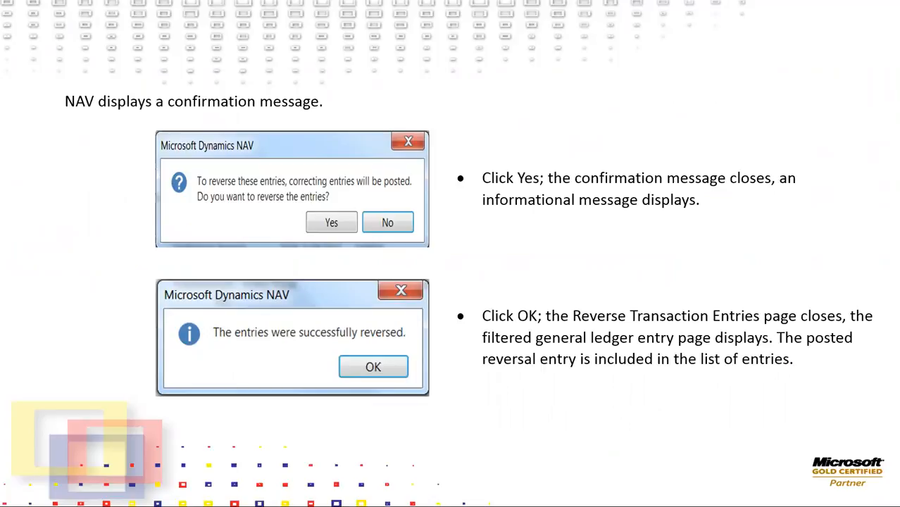
Step: Confirm the reversal and open G/L Registers to see REVERSAL source codes
click(373, 366)
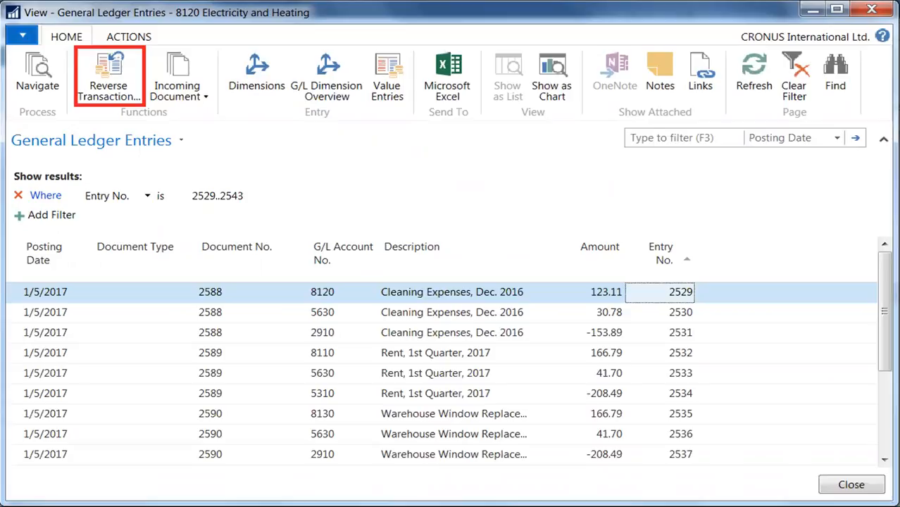
click(109, 76)
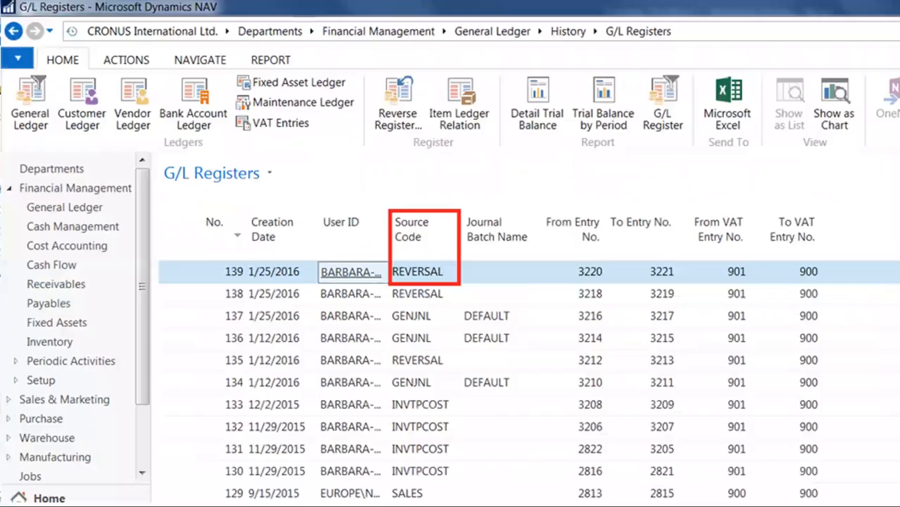